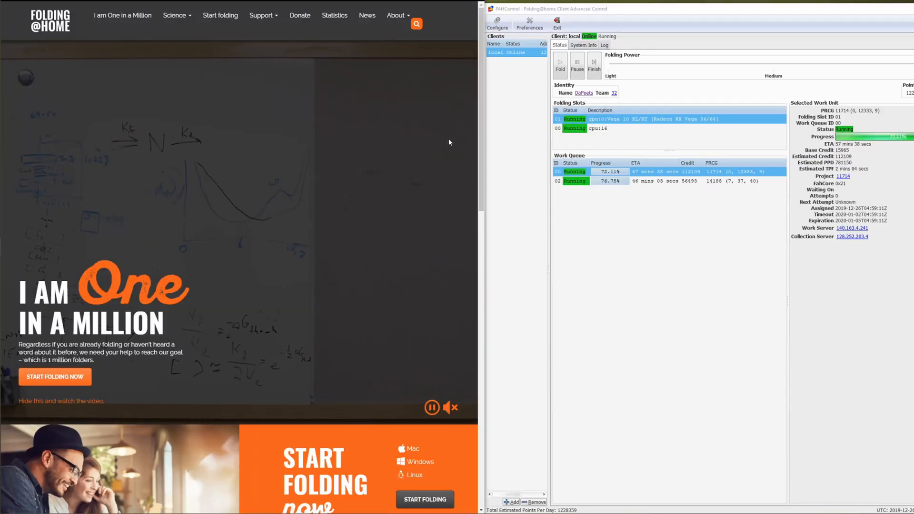
pyautogui.scroll(-3)
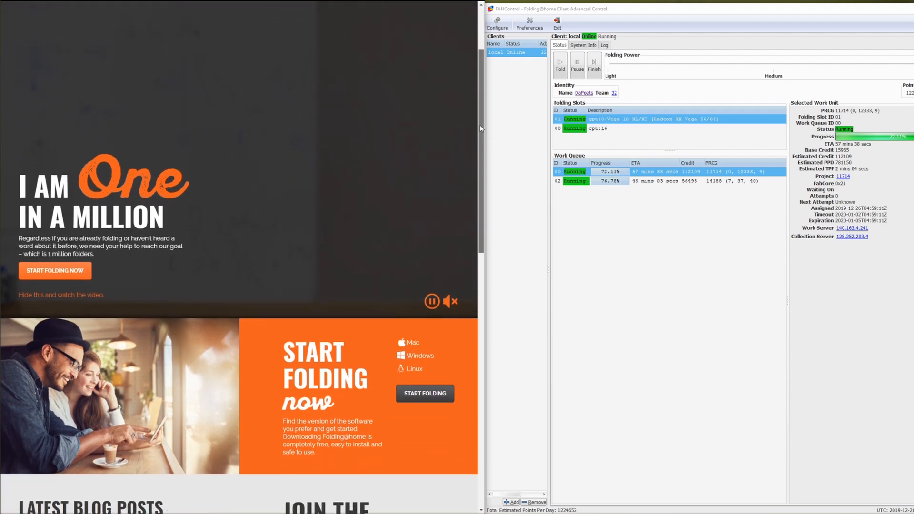
pyautogui.scroll(-3)
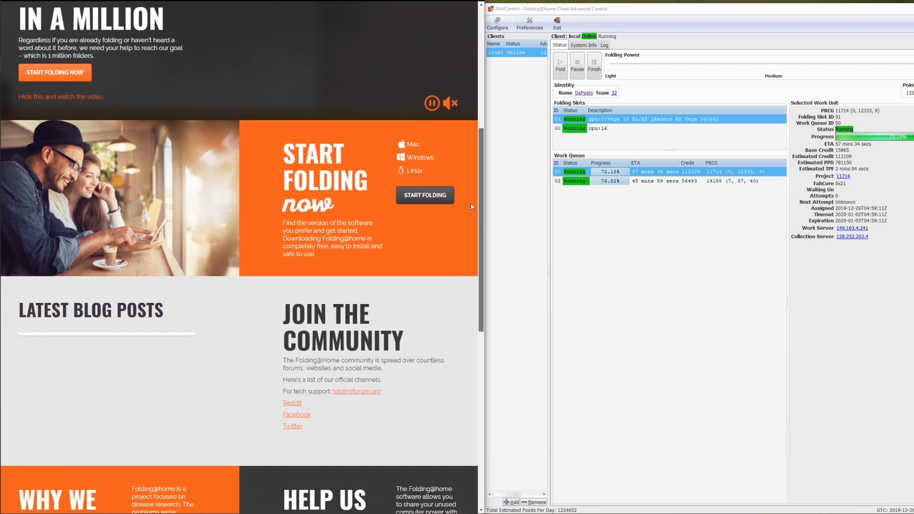
pyautogui.scroll(-3)
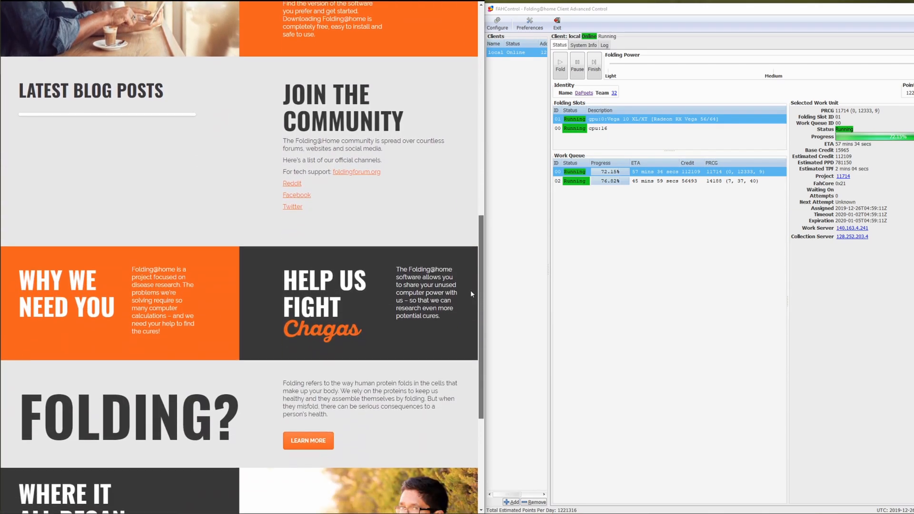
pyautogui.scroll(-3)
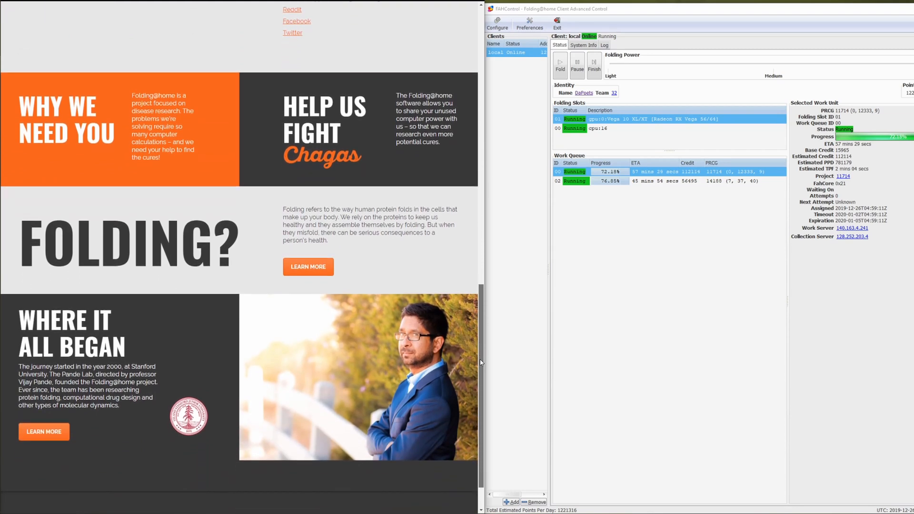
pyautogui.scroll(3)
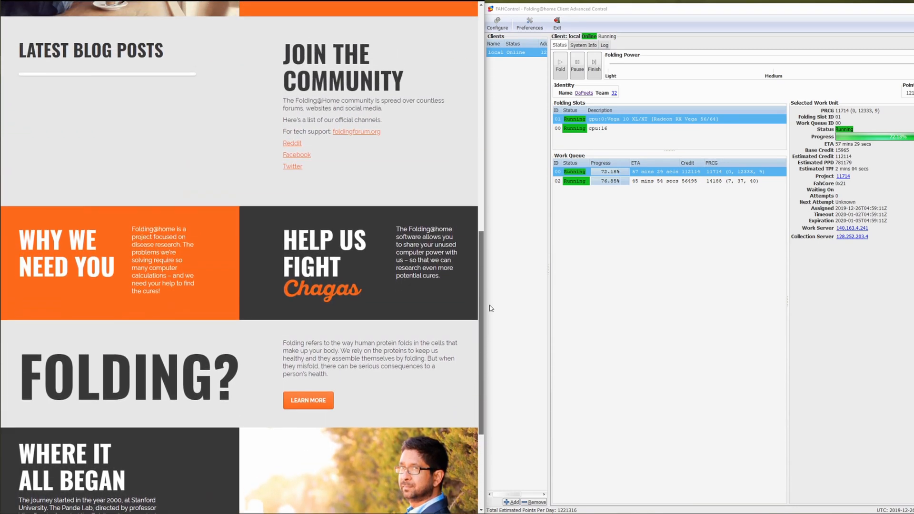
pyautogui.scroll(3)
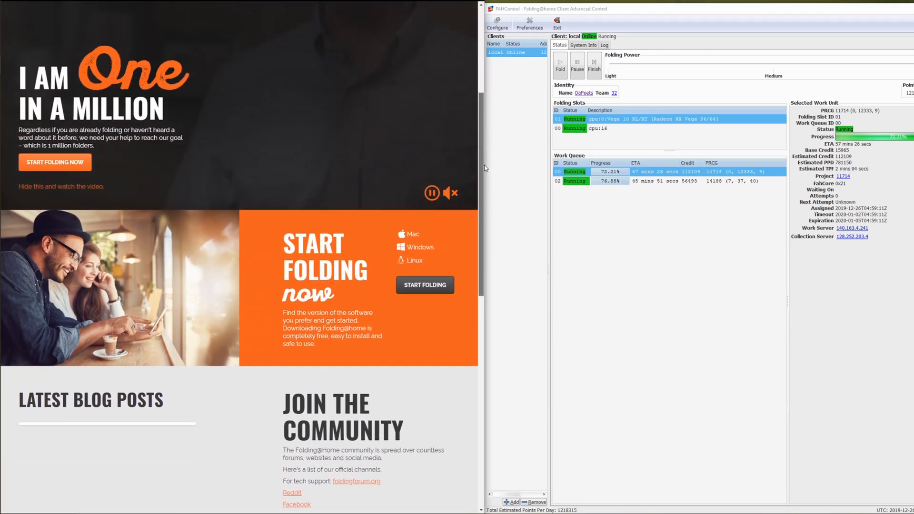